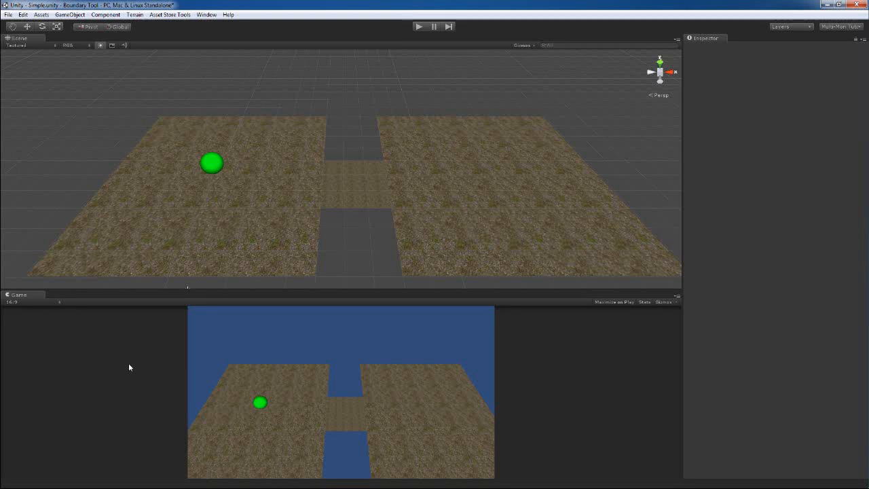
mouse_move(136, 365)
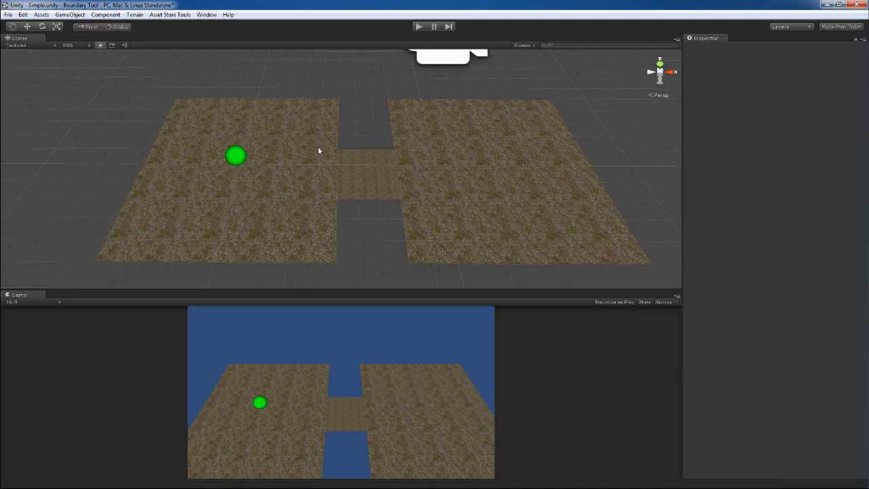
Open the Boundaries window from the Window menu and create the BoundaryData parent object.
left_click(207, 14)
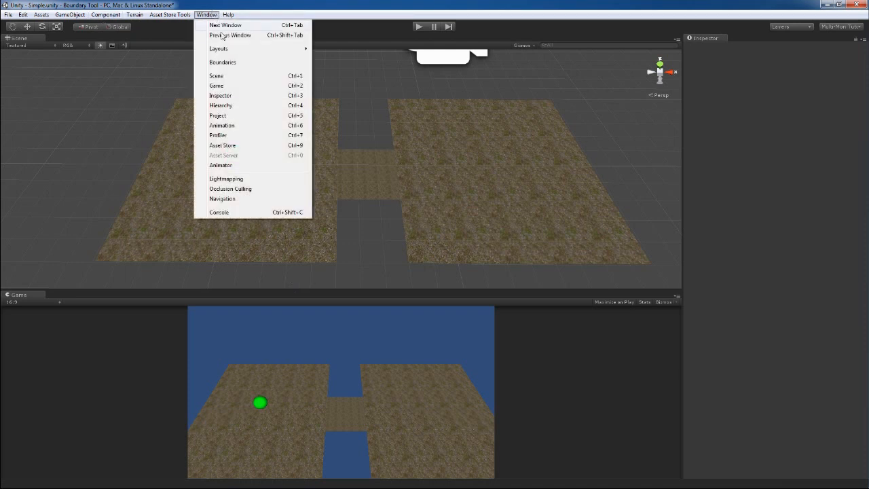
mouse_move(228, 65)
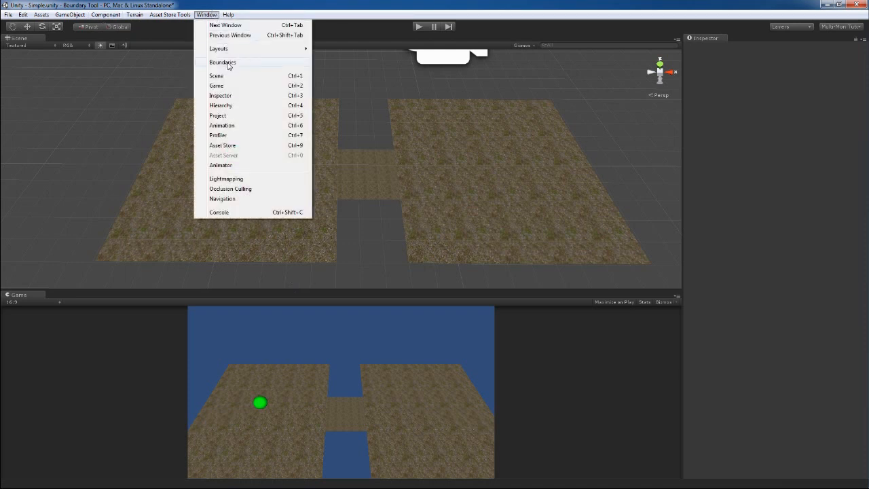
left_click(223, 62)
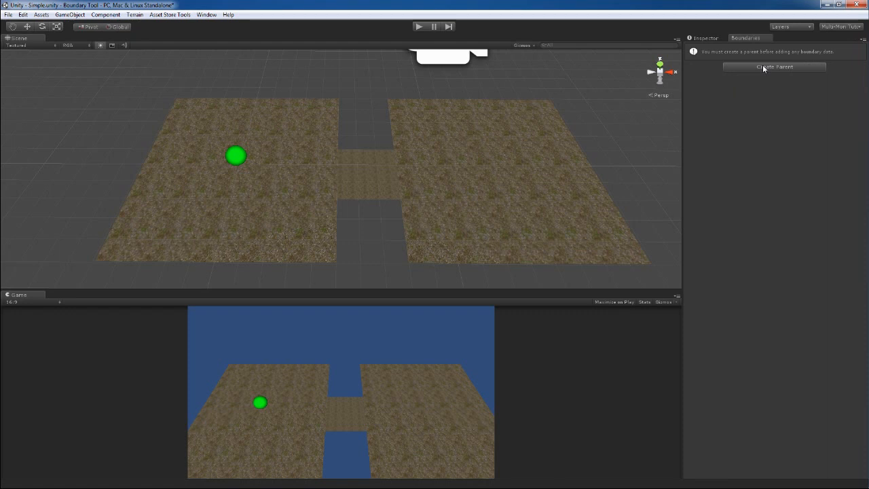
left_click(775, 66)
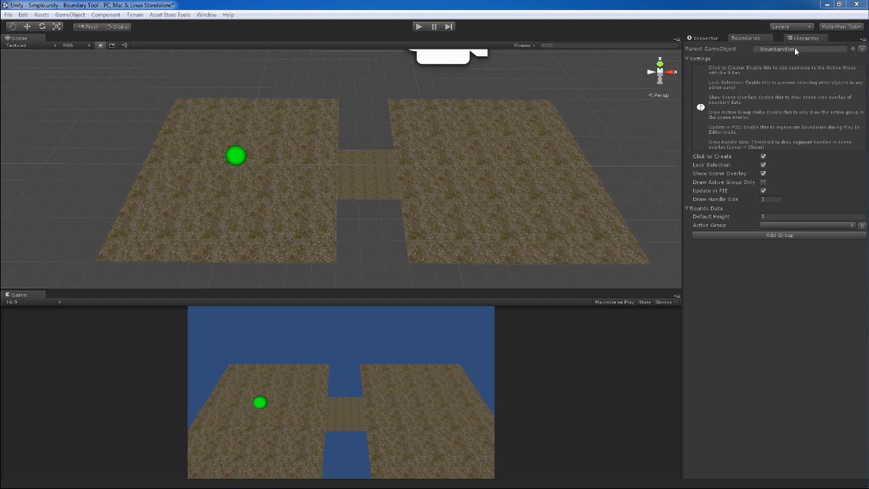
left_click(795, 37)
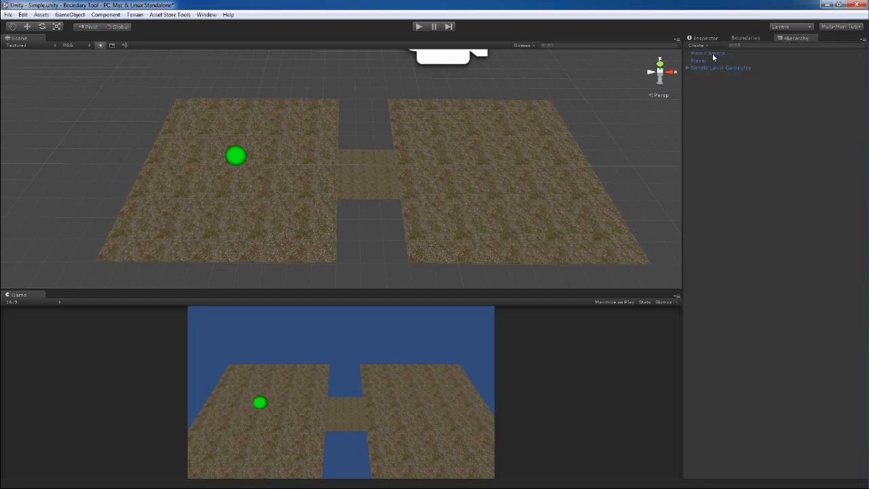
left_click(708, 53)
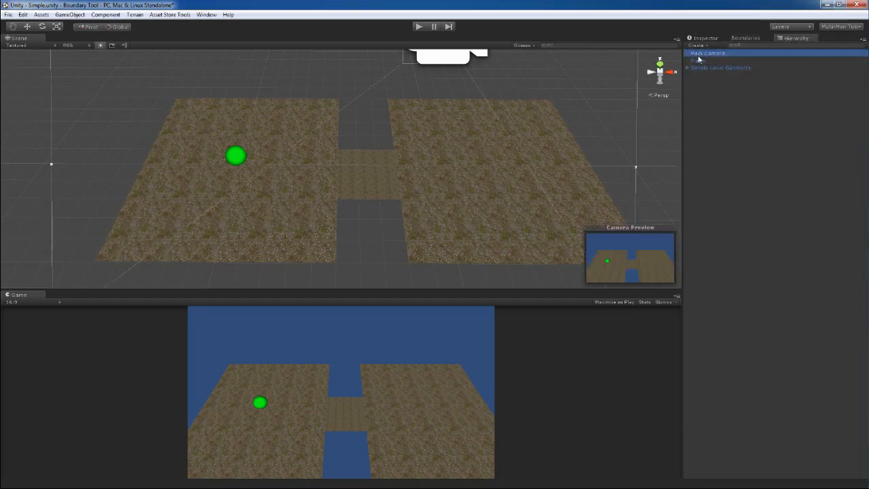
left_click(720, 67)
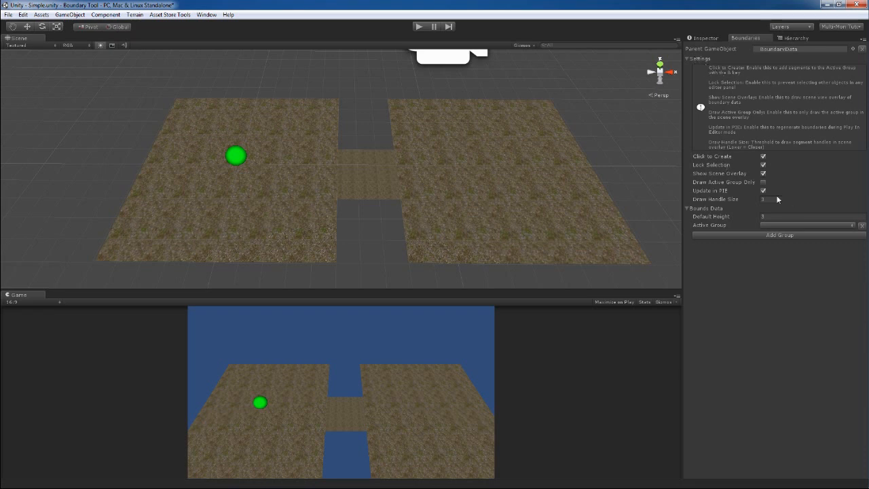
mouse_move(787, 236)
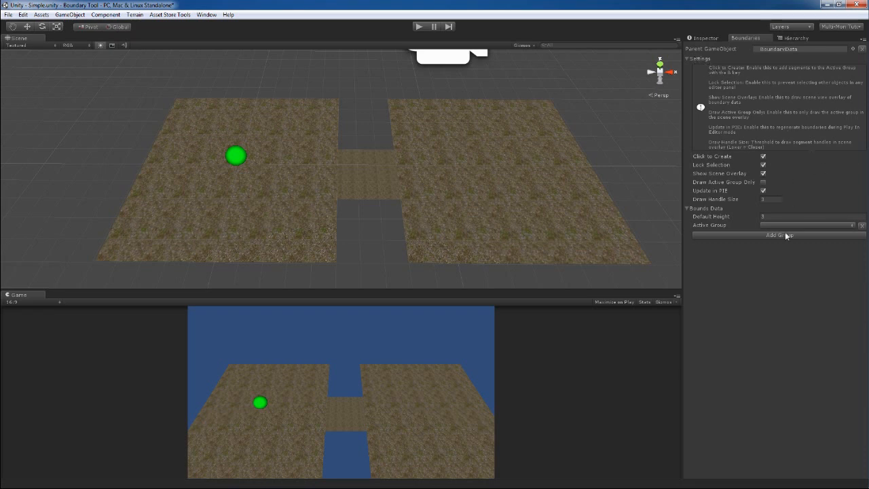
mouse_move(752, 73)
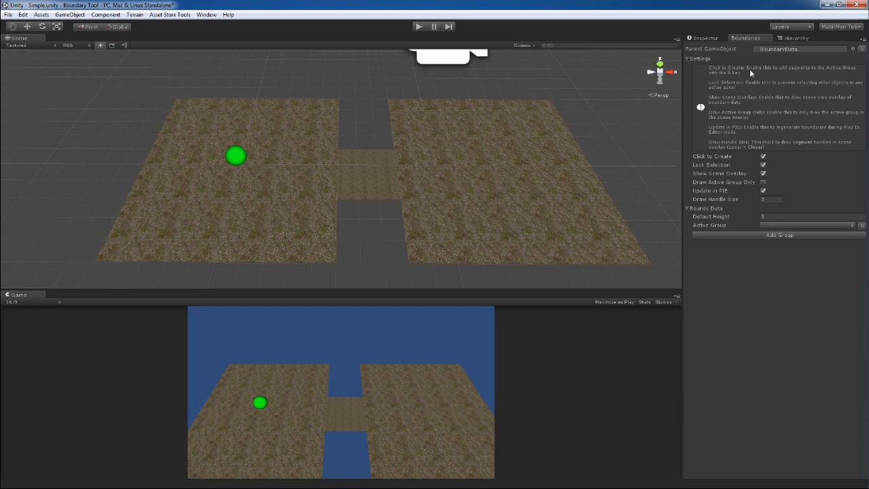
mouse_move(753, 162)
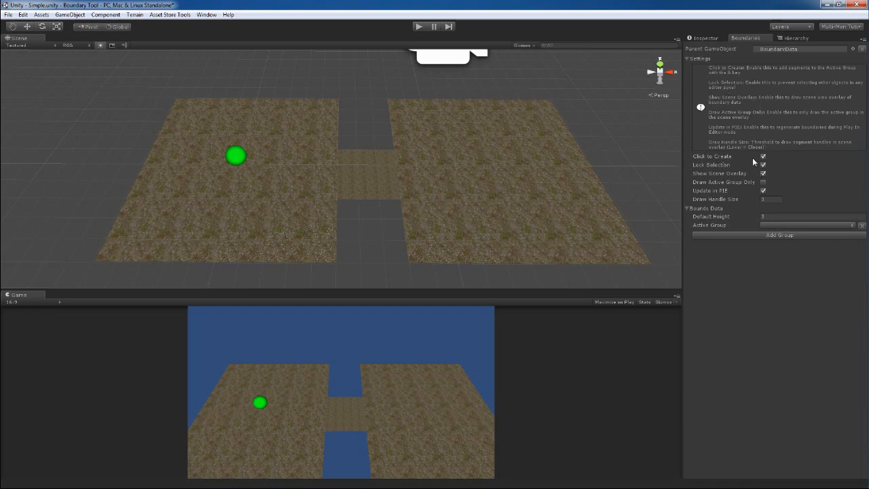
mouse_move(752, 163)
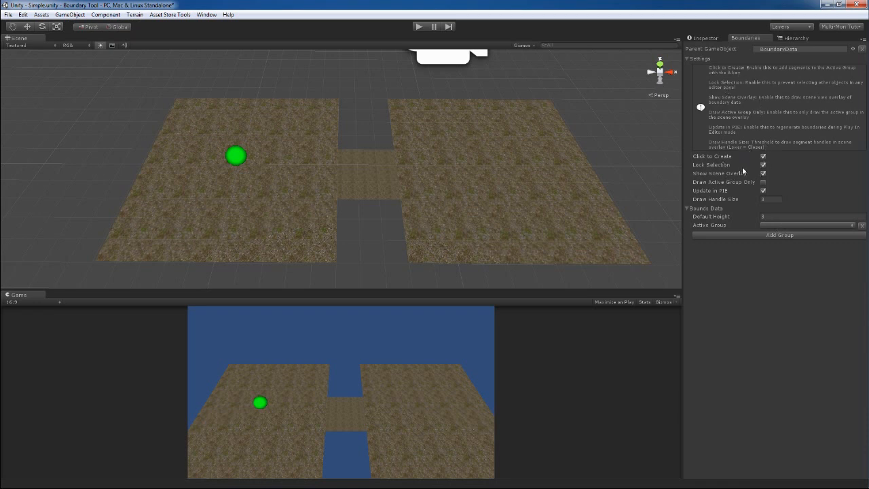
Select the _BoundaryData object to show its Boundary Data script in the Inspector.
left_click(764, 156)
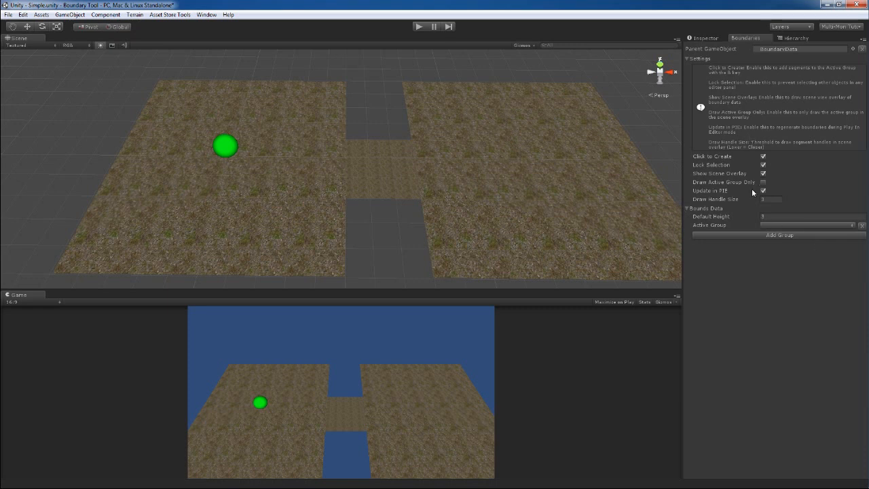
mouse_move(735, 179)
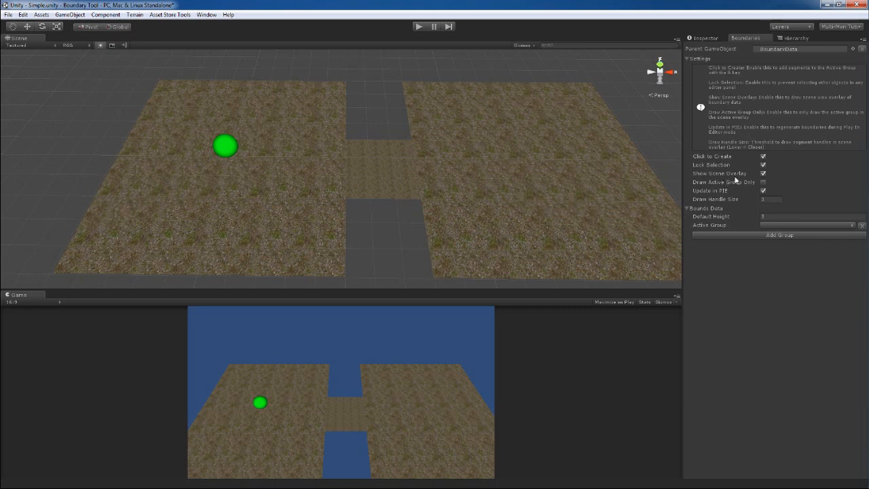
mouse_move(307, 150)
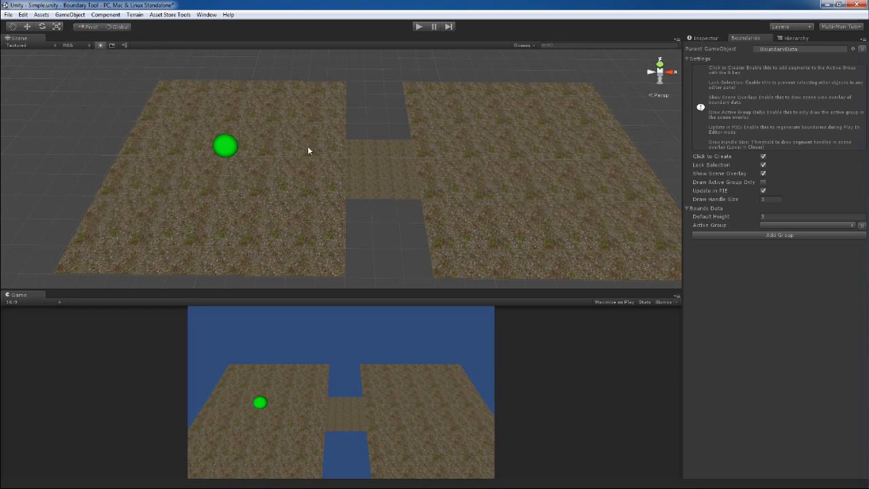
mouse_move(257, 152)
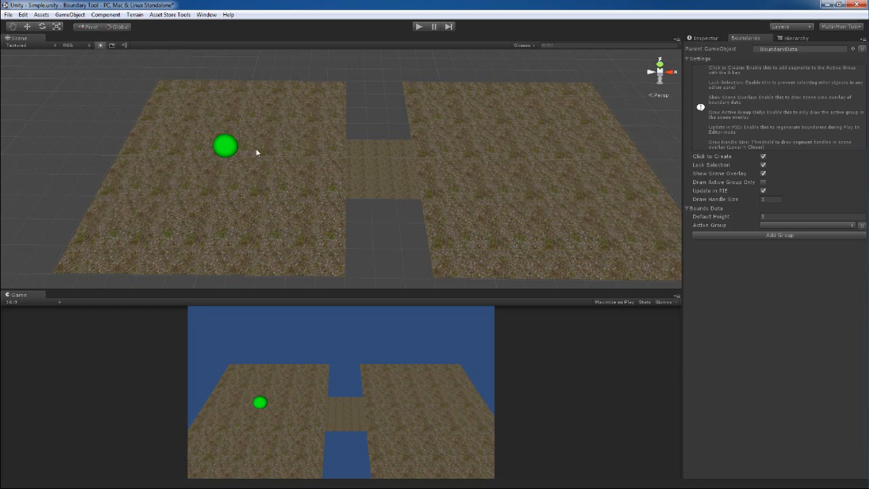
mouse_move(510, 224)
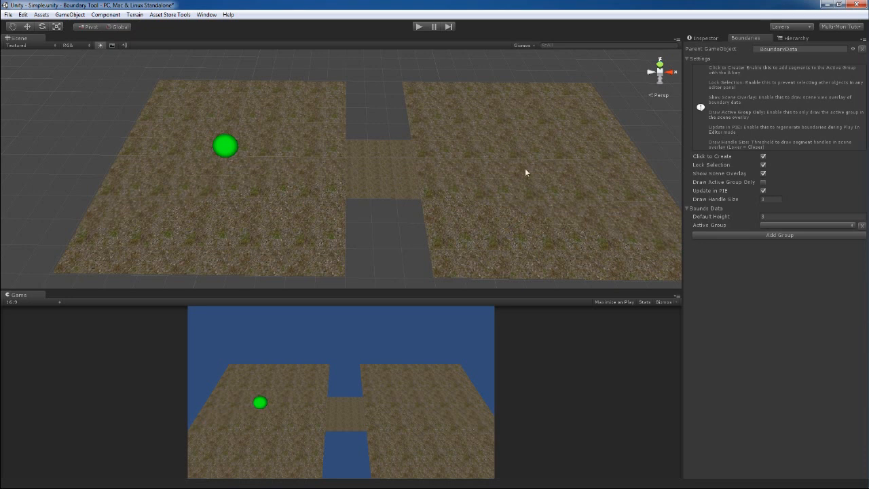
mouse_move(723, 73)
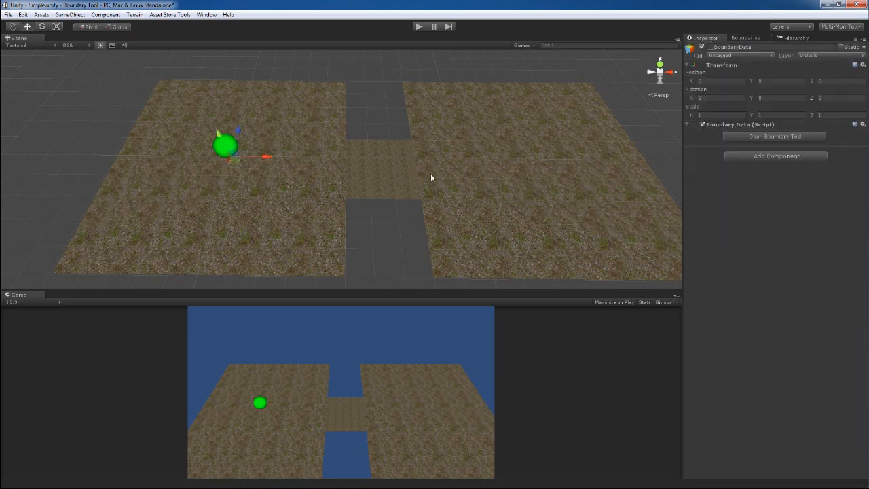
Check the Player object in the Hierarchy, then return to the Boundaries panel for BoundaryData.
left_click(775, 137)
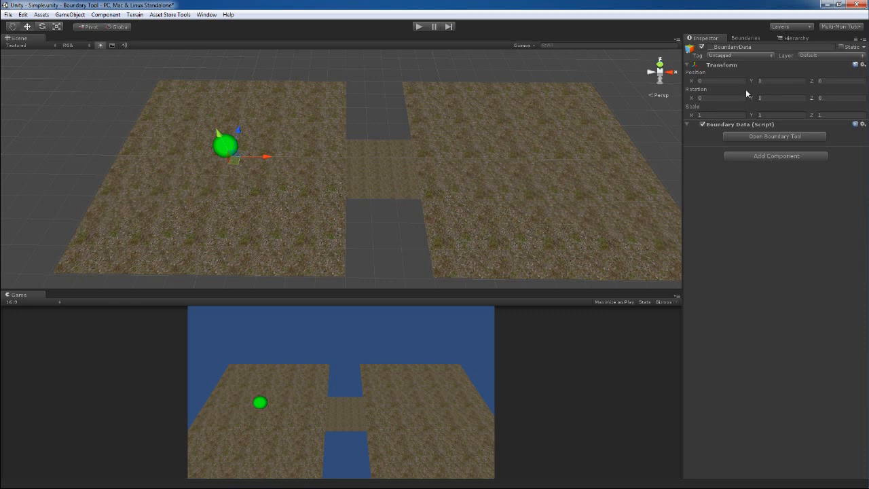
left_click(698, 61)
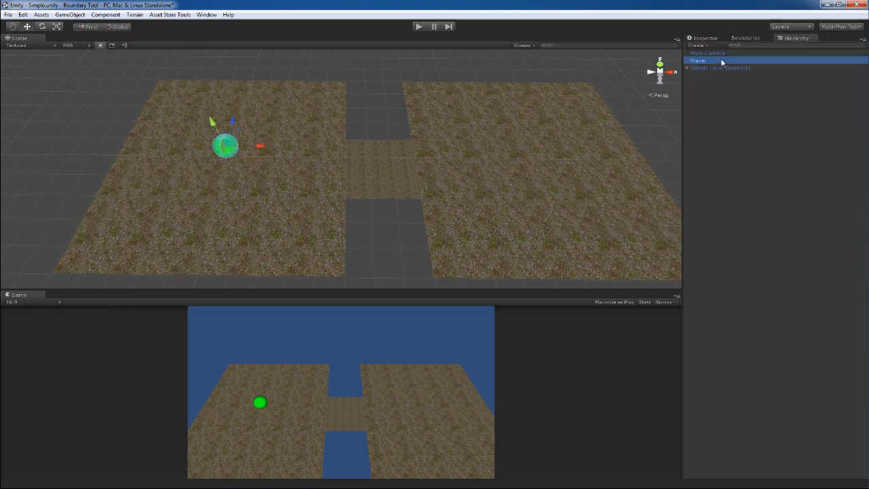
left_click(708, 53)
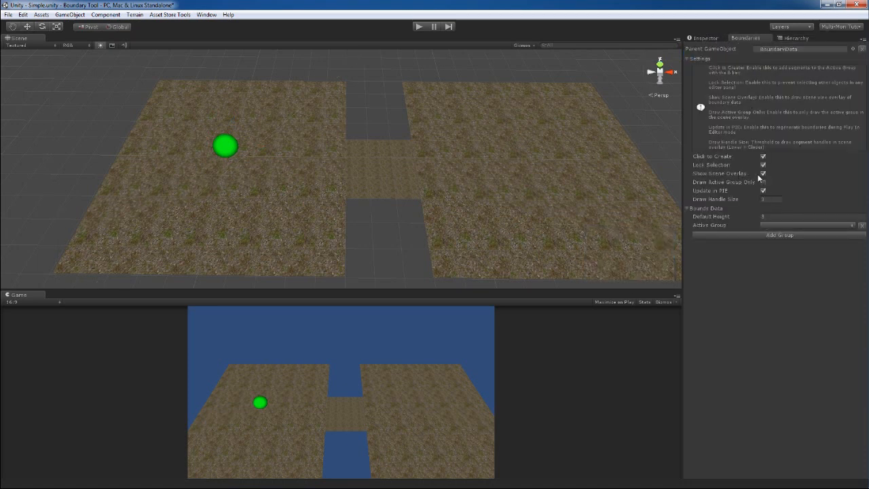
left_click(764, 181)
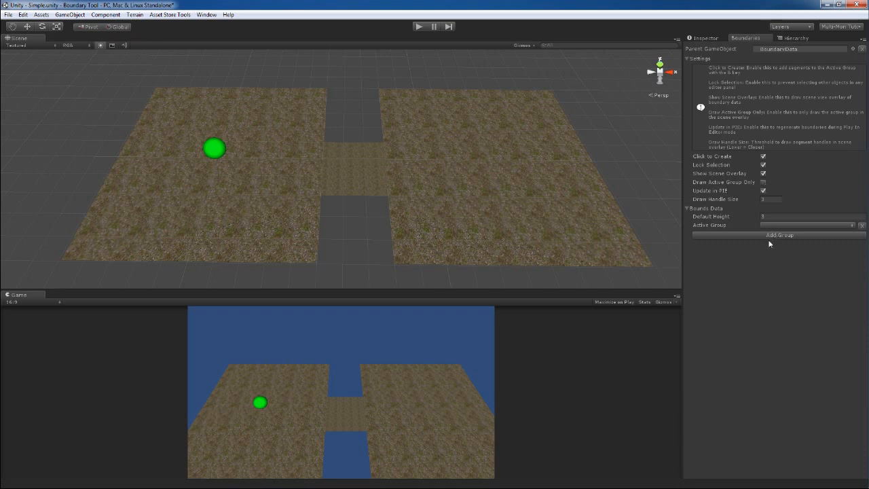
mouse_move(723, 243)
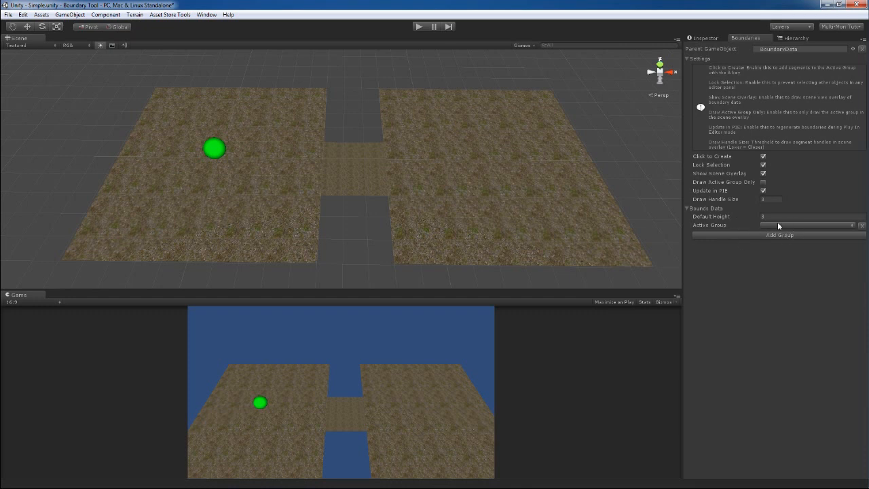
mouse_move(301, 223)
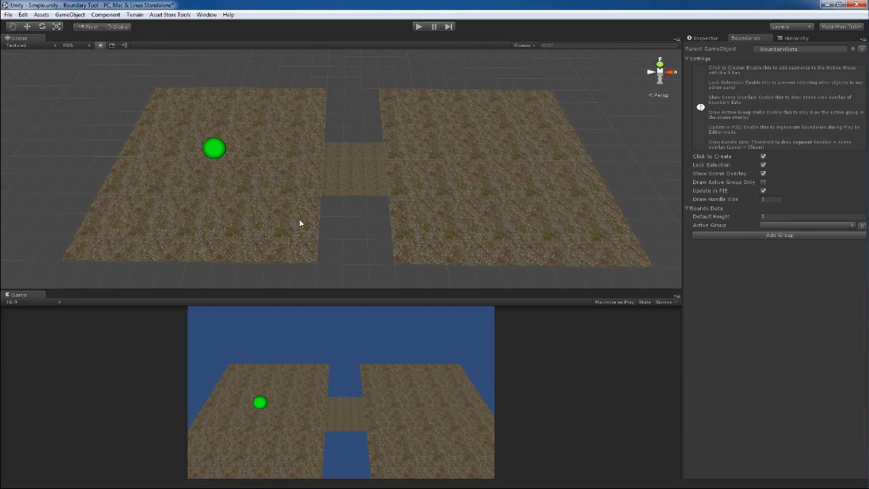
mouse_move(512, 223)
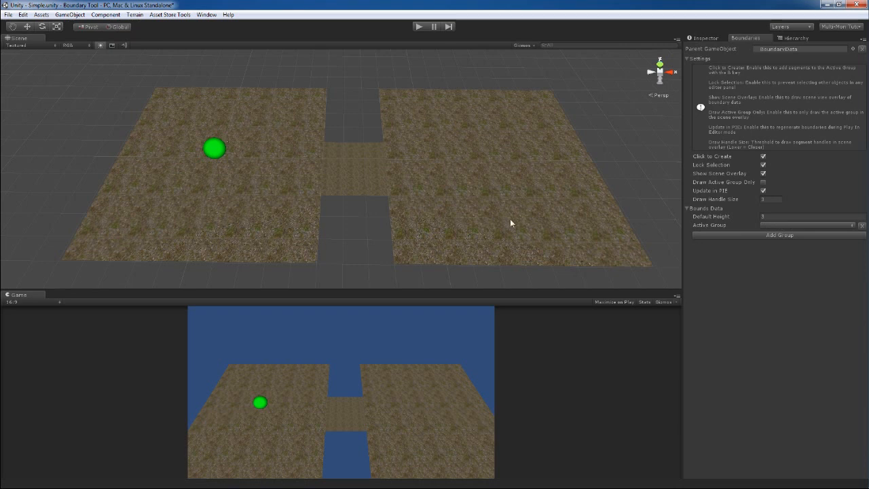
mouse_move(641, 233)
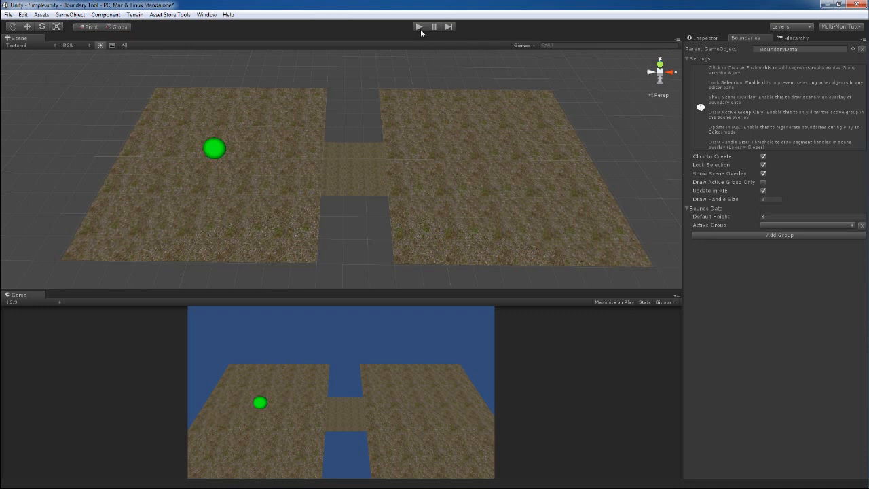
mouse_move(231, 151)
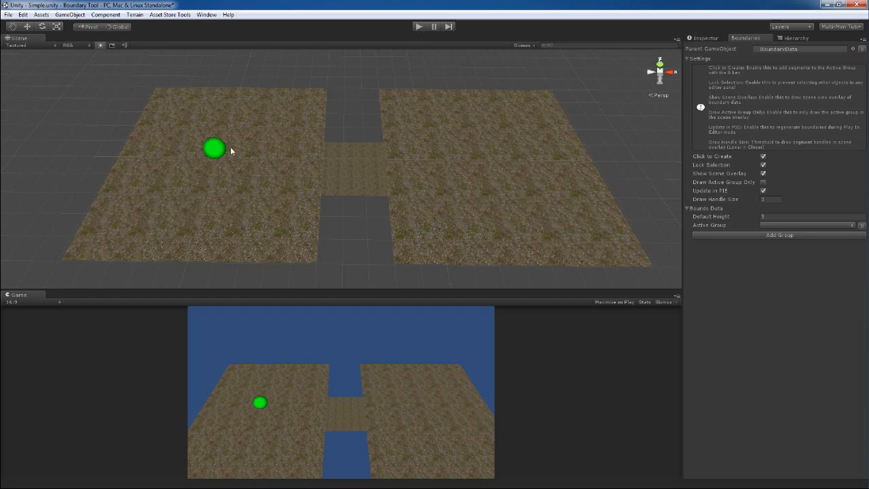
mouse_move(83, 239)
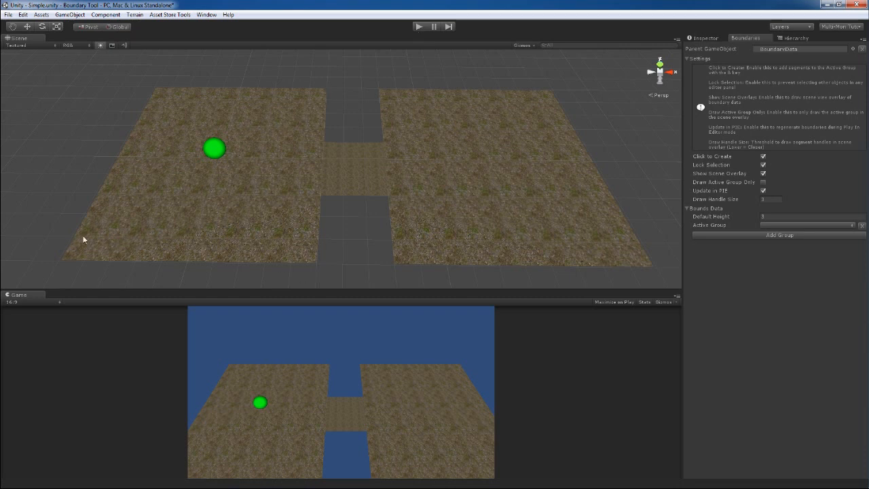
mouse_move(255, 191)
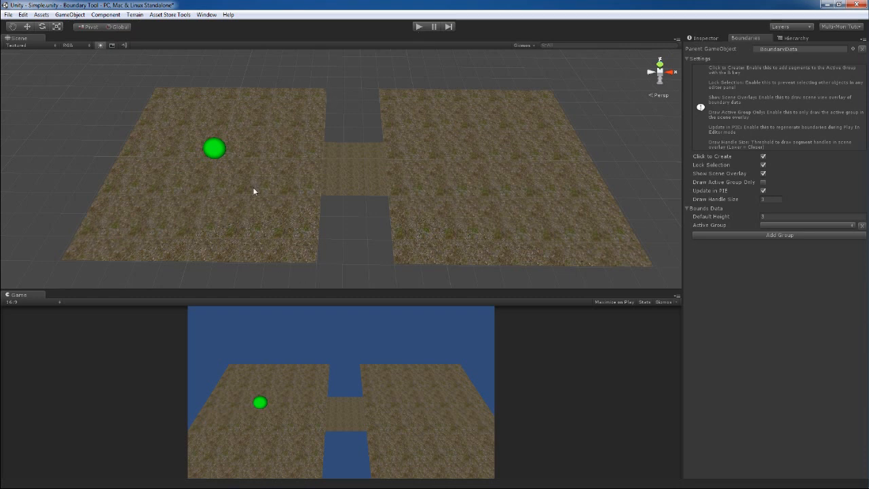
mouse_move(266, 191)
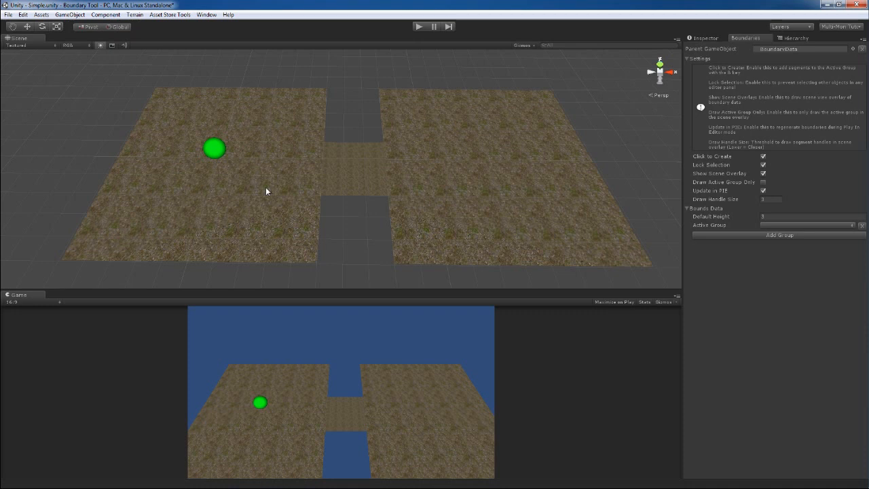
left_click(764, 182)
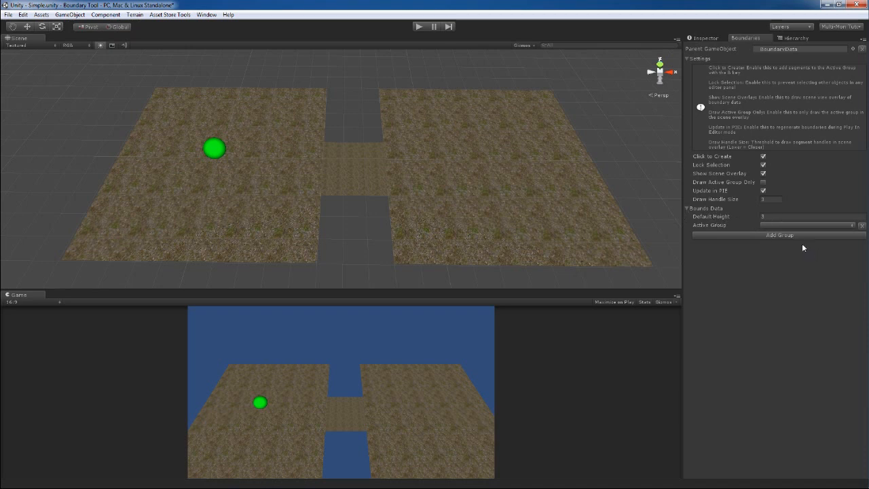
mouse_move(165, 201)
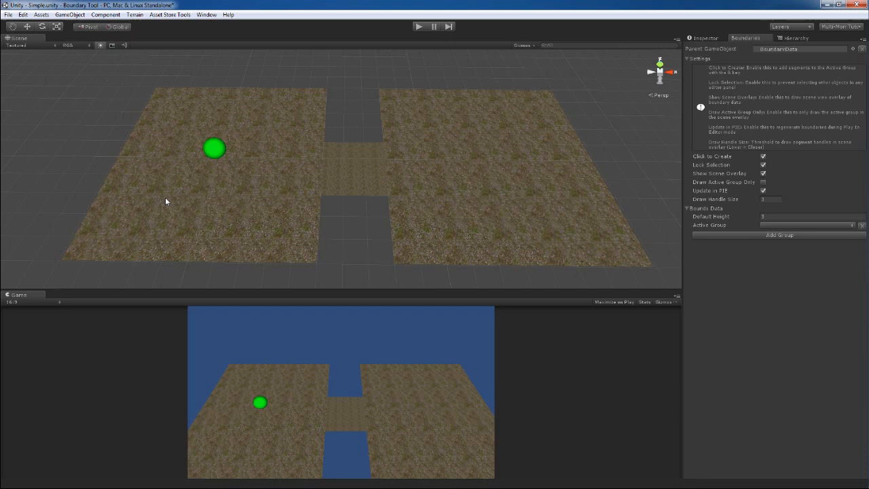
mouse_move(738, 262)
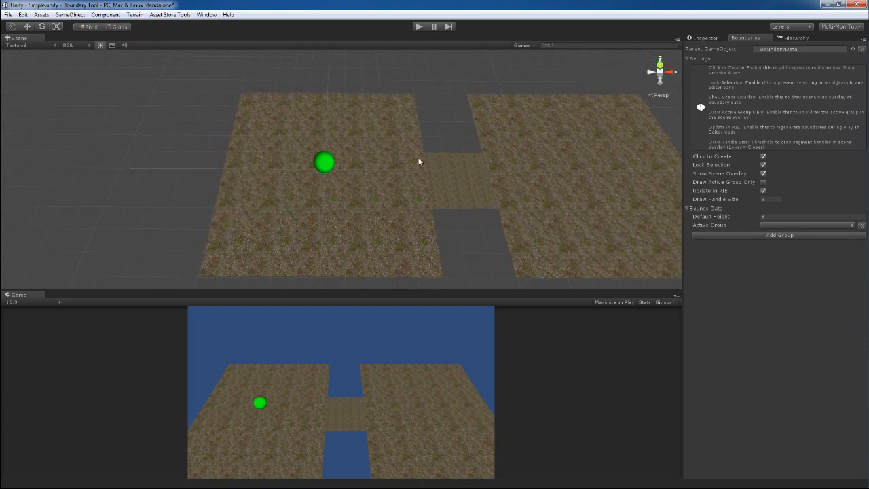
mouse_move(430, 159)
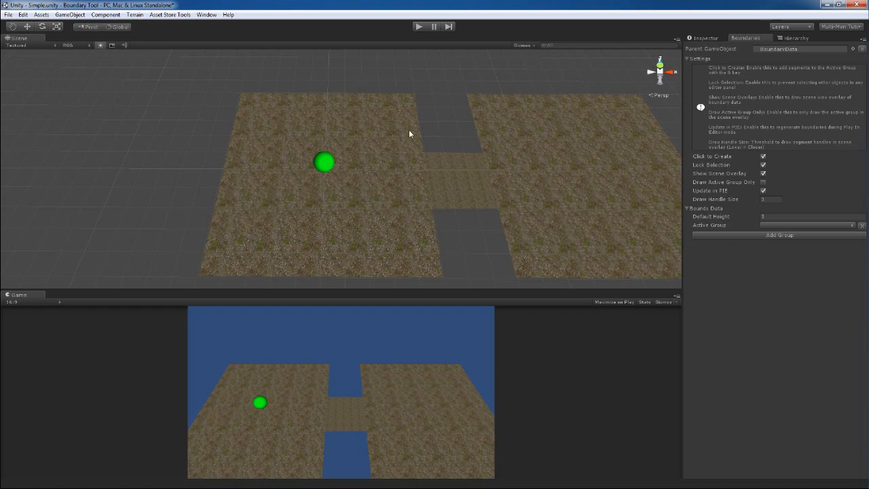
mouse_move(446, 217)
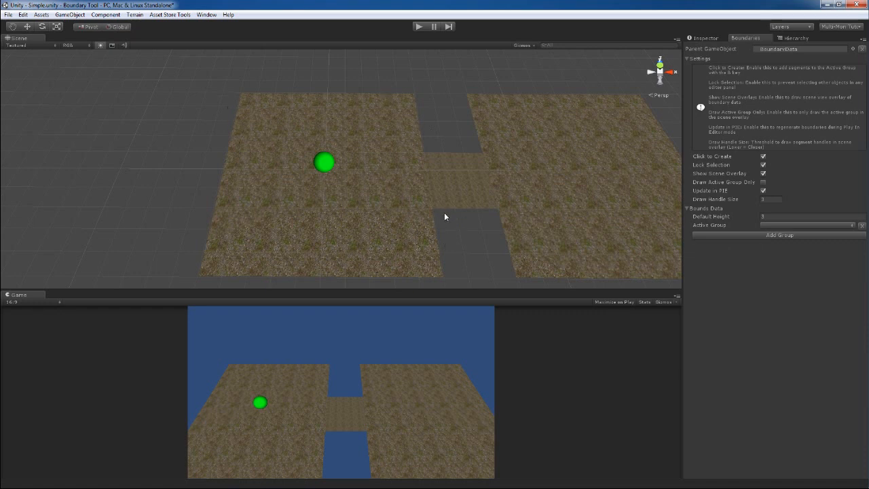
mouse_move(396, 147)
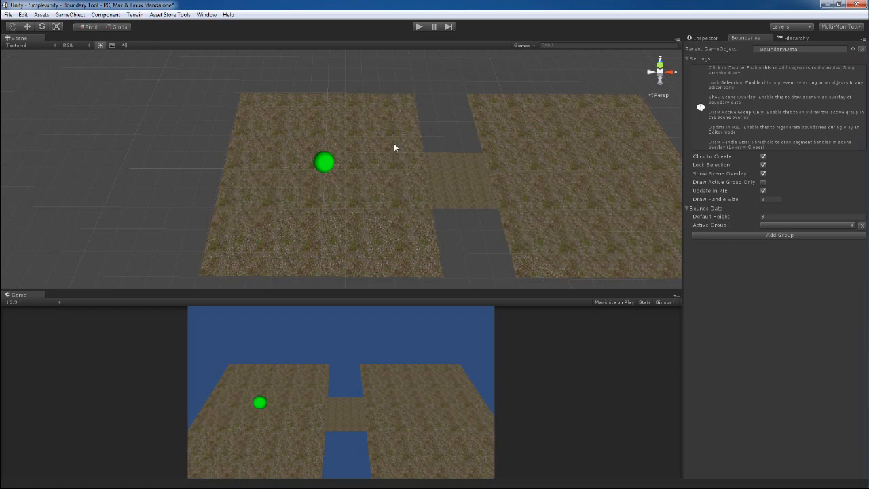
mouse_move(337, 72)
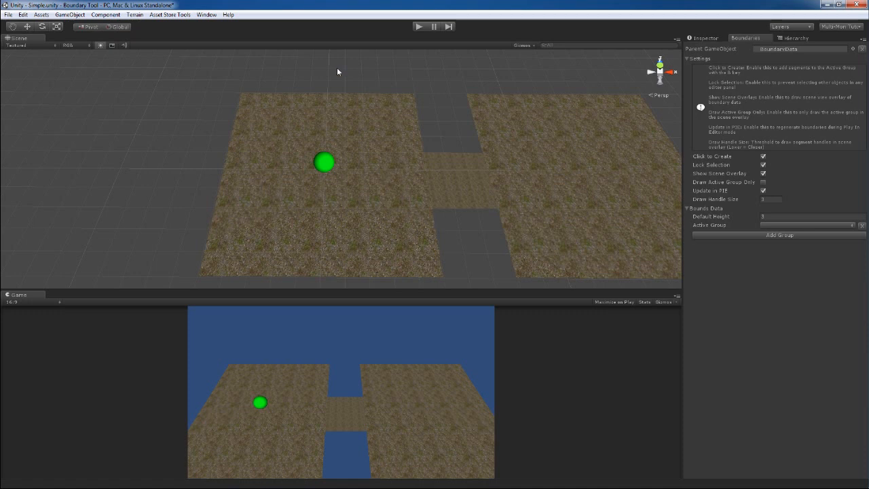
mouse_move(258, 275)
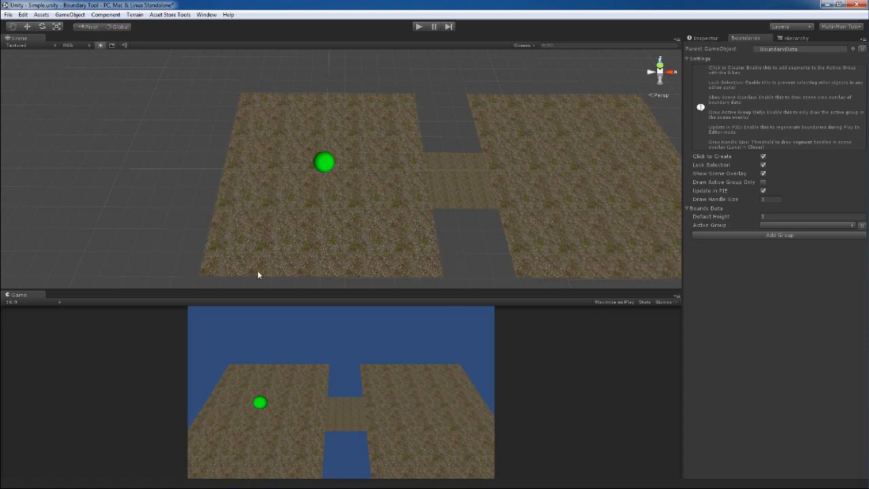
mouse_move(428, 141)
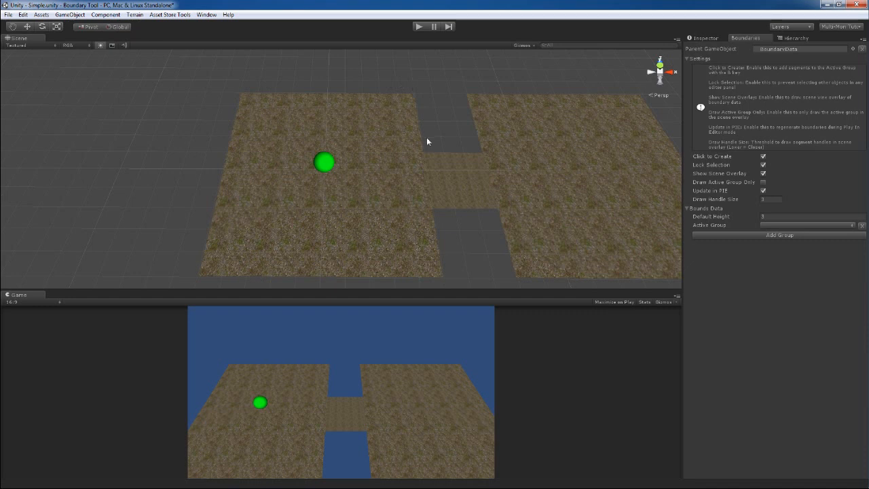
mouse_move(411, 97)
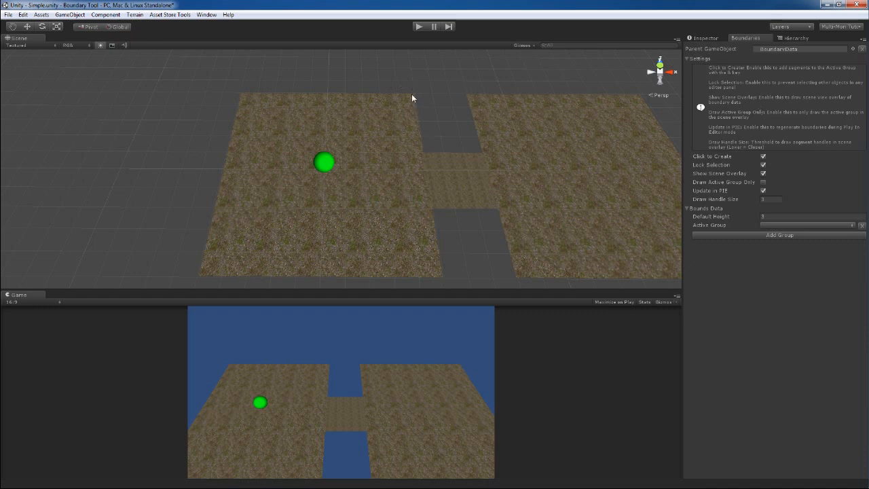
mouse_move(244, 277)
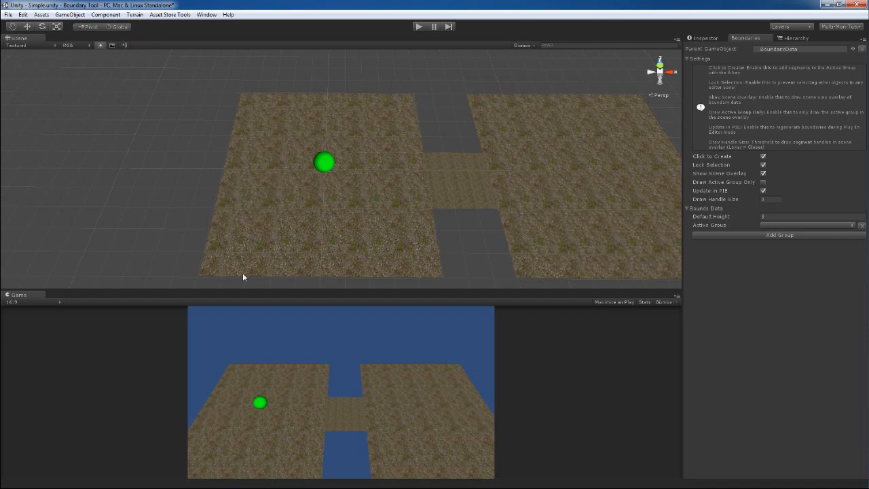
mouse_move(459, 196)
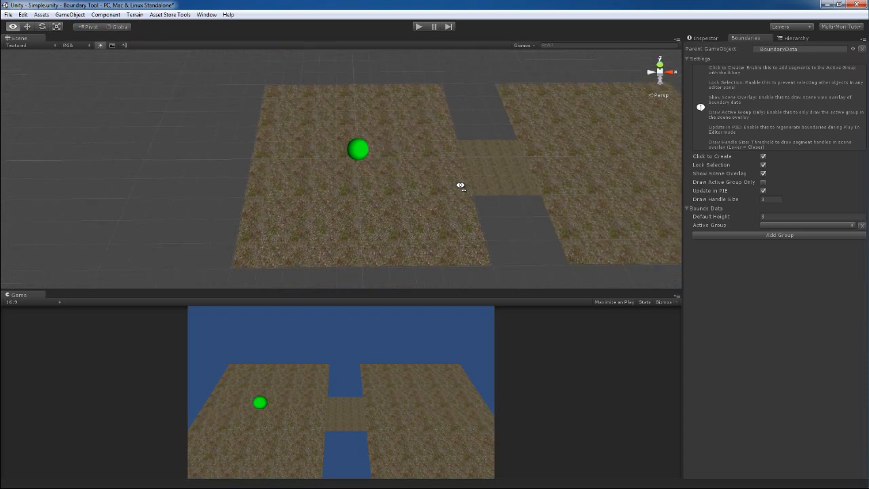
mouse_move(780, 235)
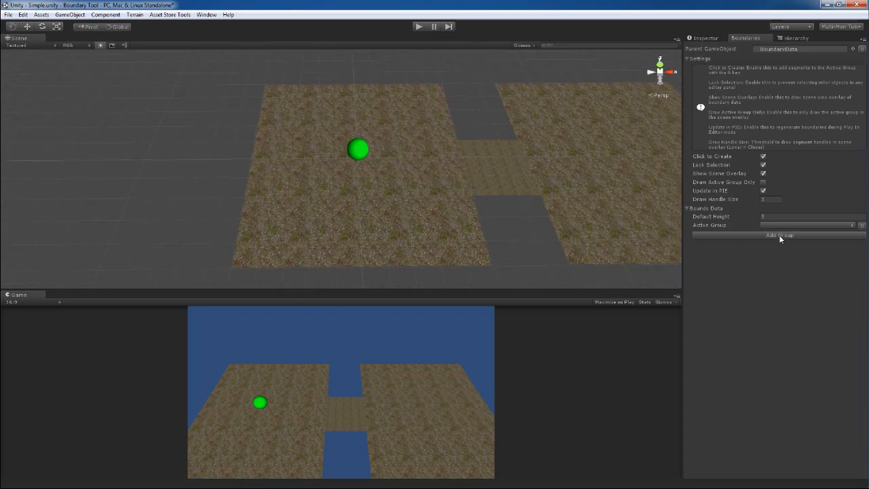
Create a boundary group named Room A and place its first segment point on the left platform.
left_click(779, 235)
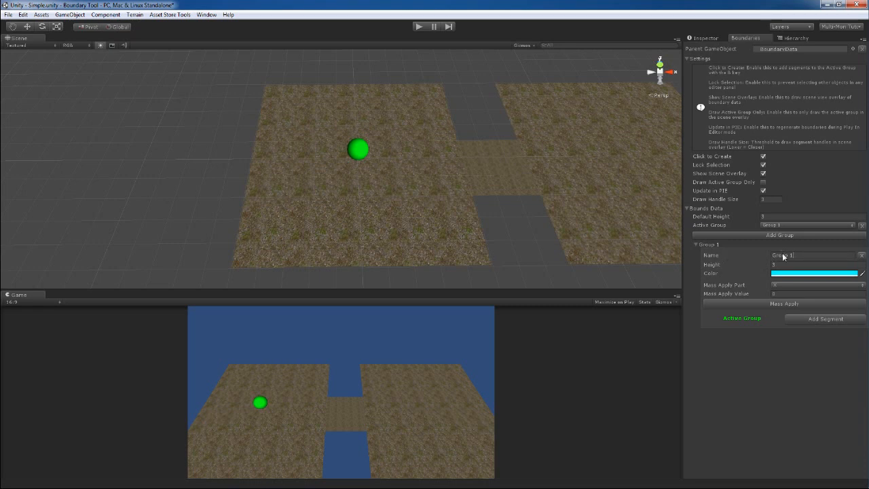
type("Room A")
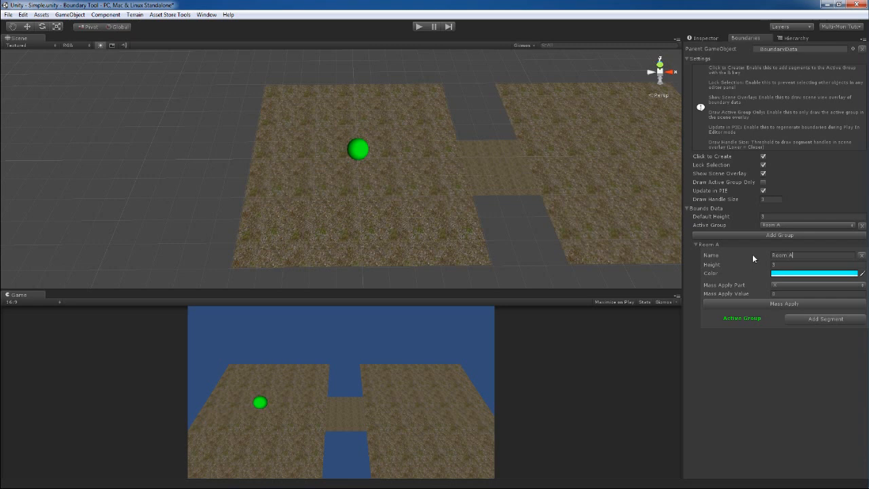
left_click(781, 264)
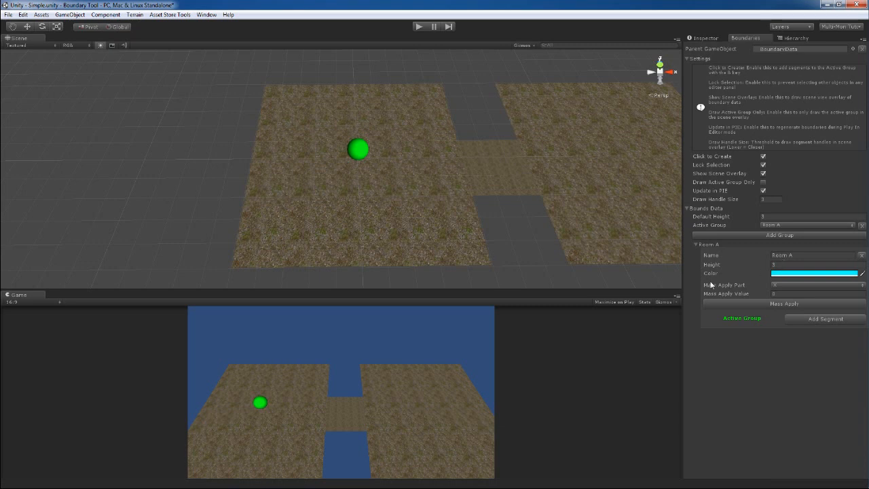
mouse_move(455, 224)
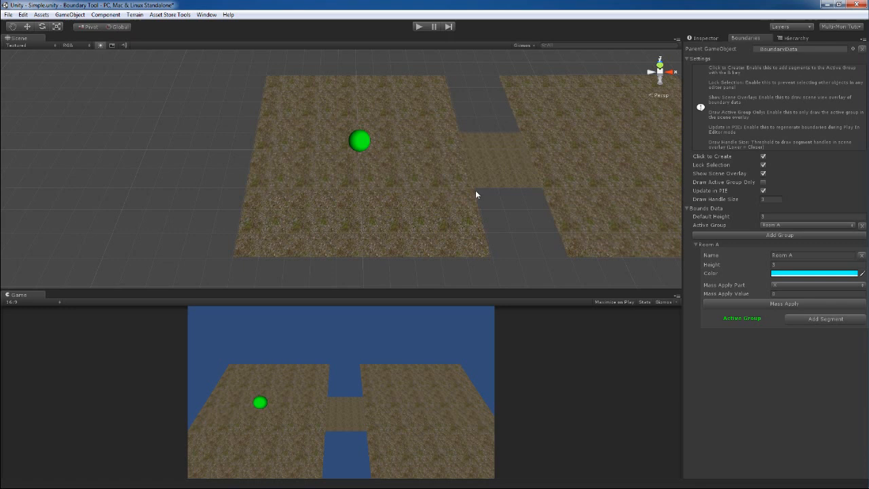
mouse_move(474, 194)
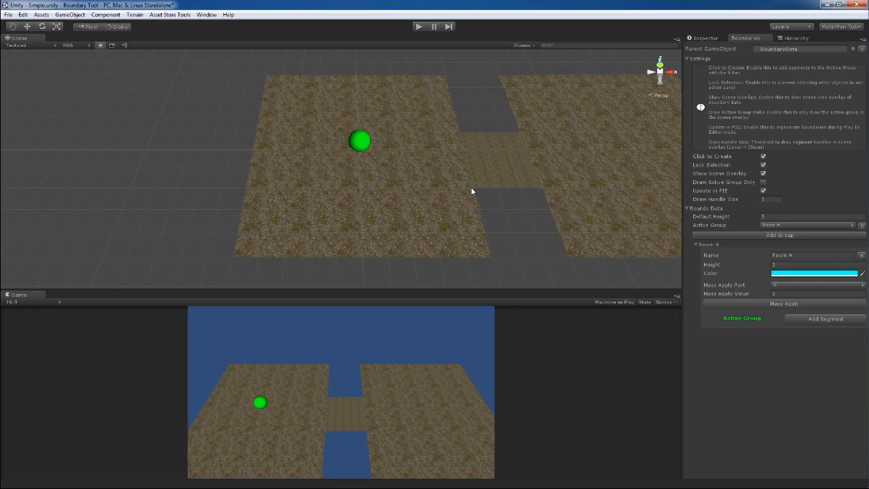
mouse_move(409, 275)
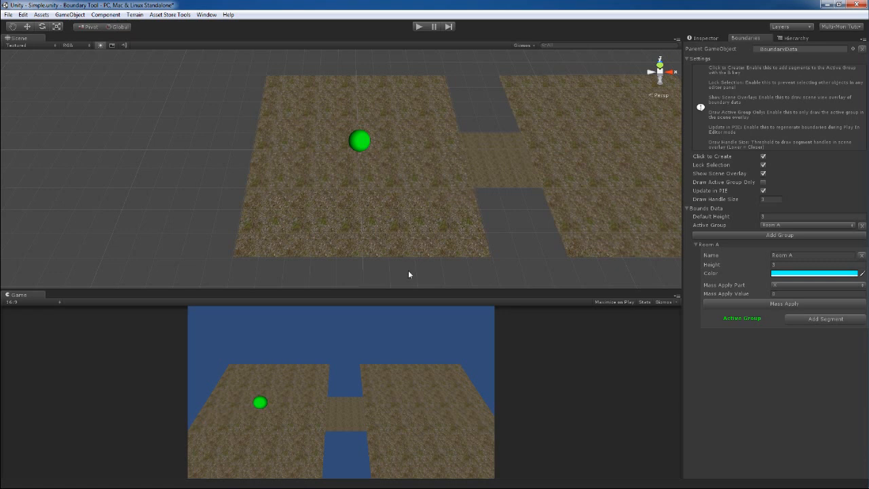
mouse_move(473, 193)
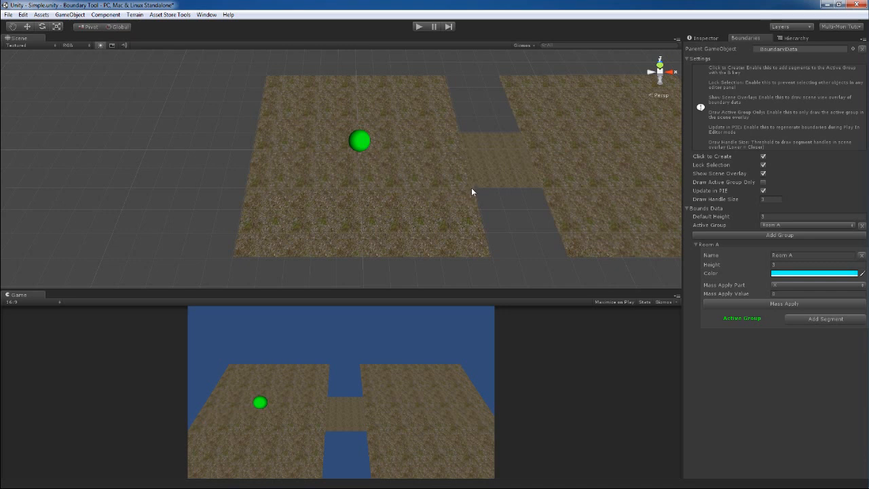
left_click(472, 191)
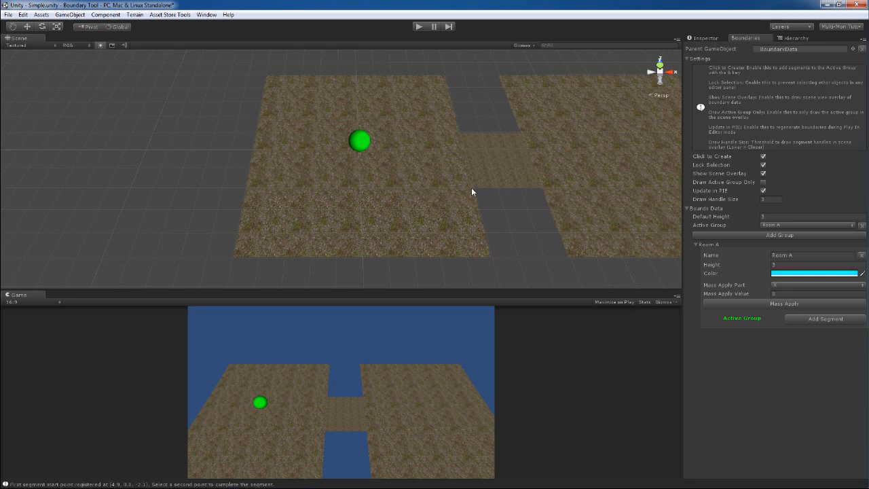
mouse_move(490, 258)
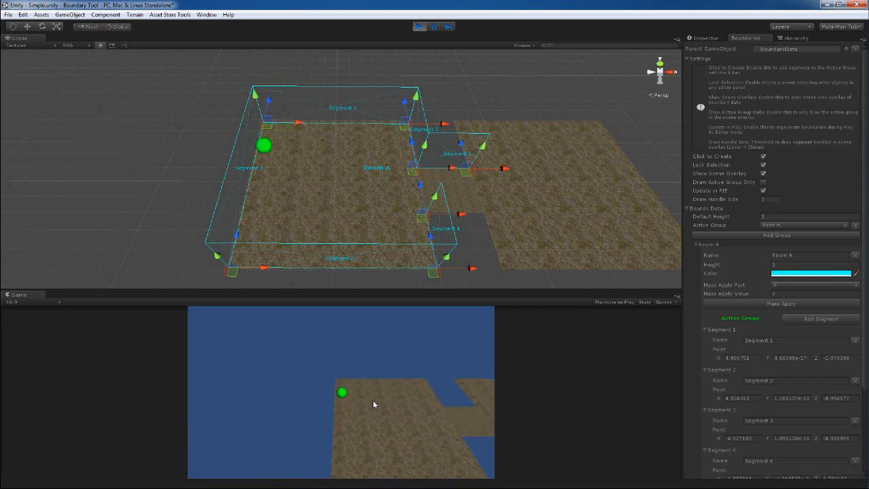
Exit Play mode, then collapse and re-expand the Room A group foldout.
left_click_drag(263, 146, 389, 145)
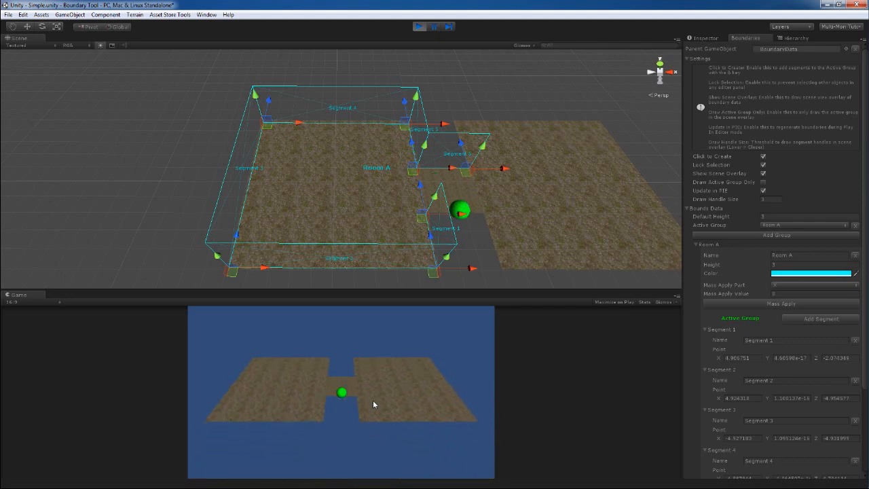
left_click(419, 26)
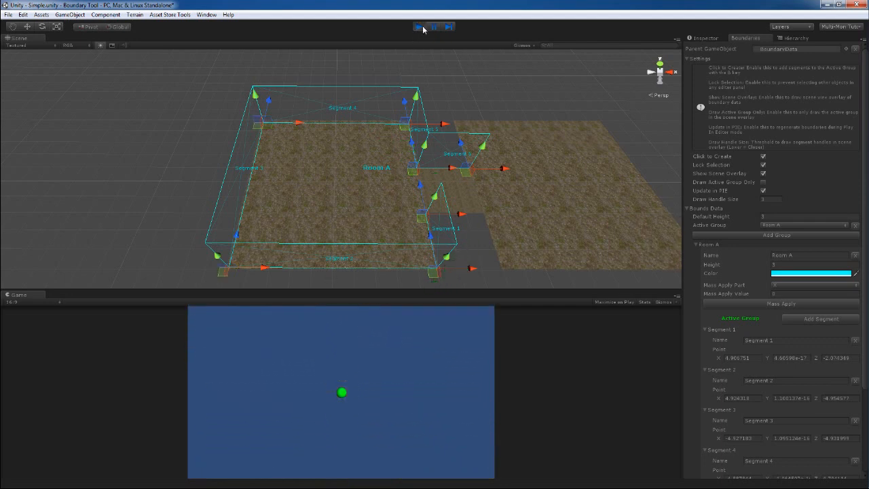
left_click(420, 27)
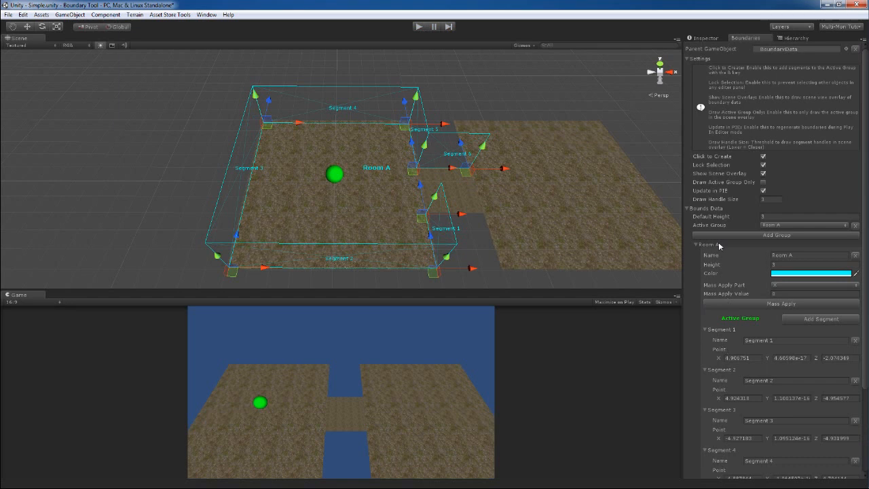
left_click(705, 245)
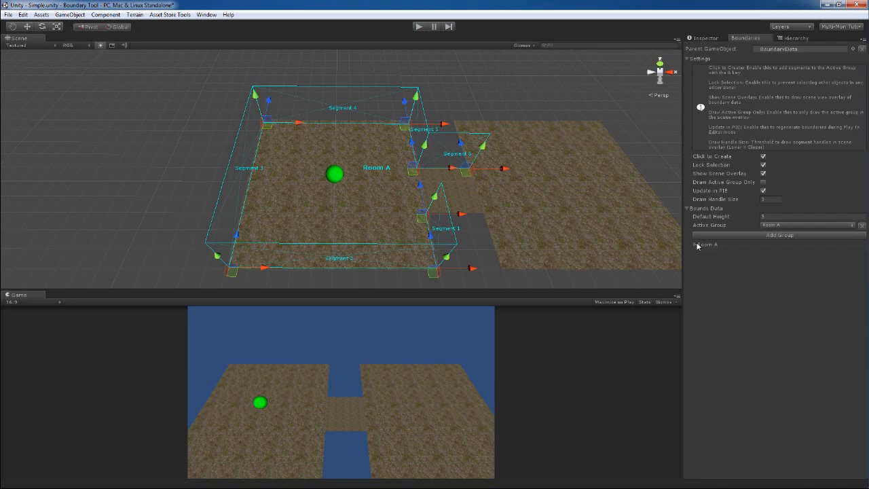
left_click(706, 245)
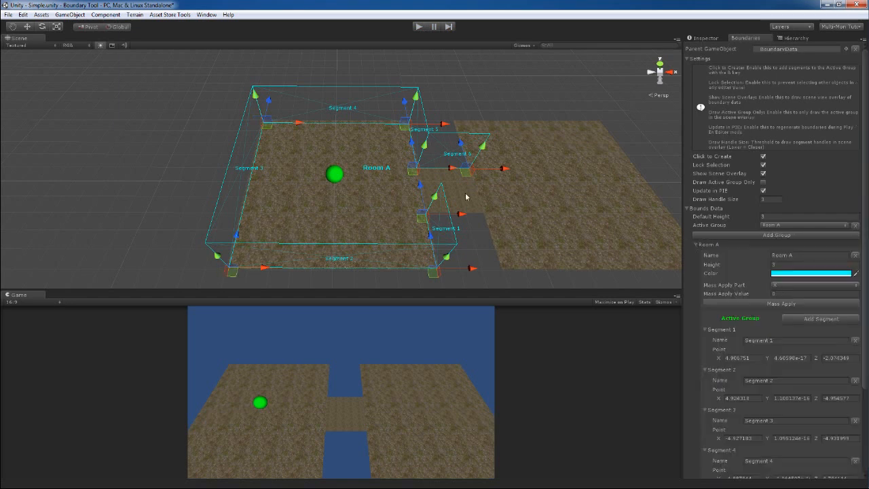
mouse_move(423, 181)
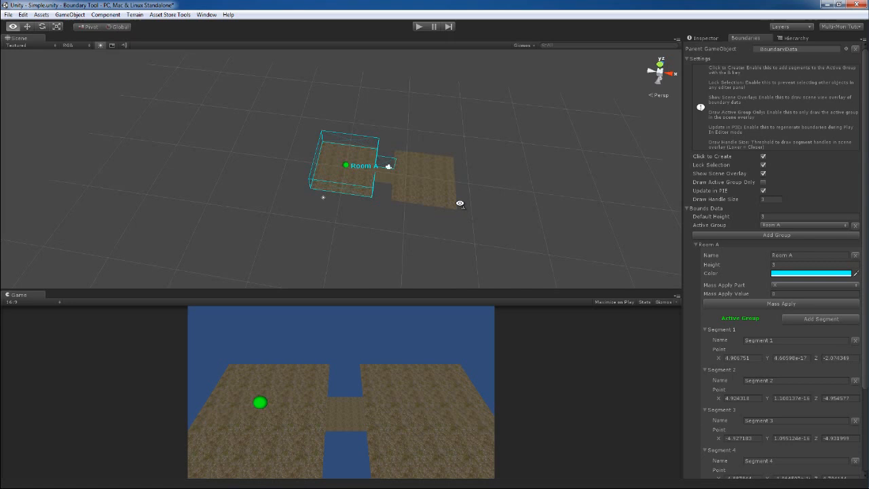
left_click(771, 199)
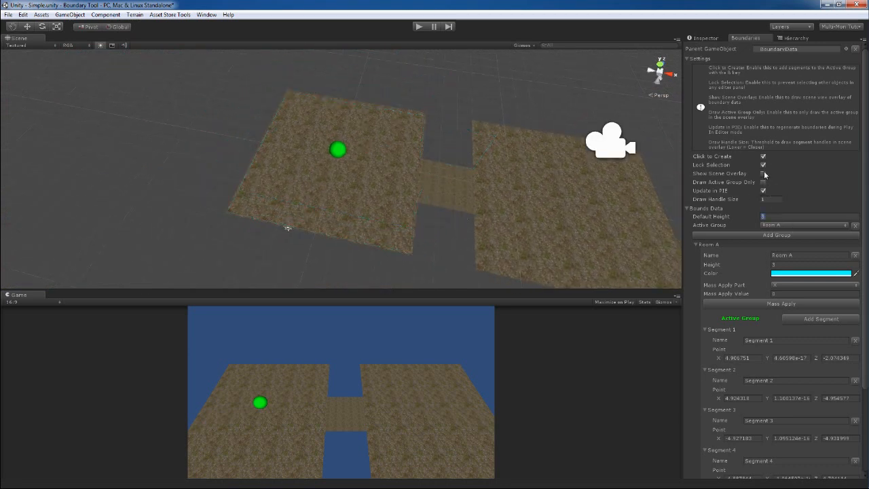
left_click(763, 173)
type(".5")
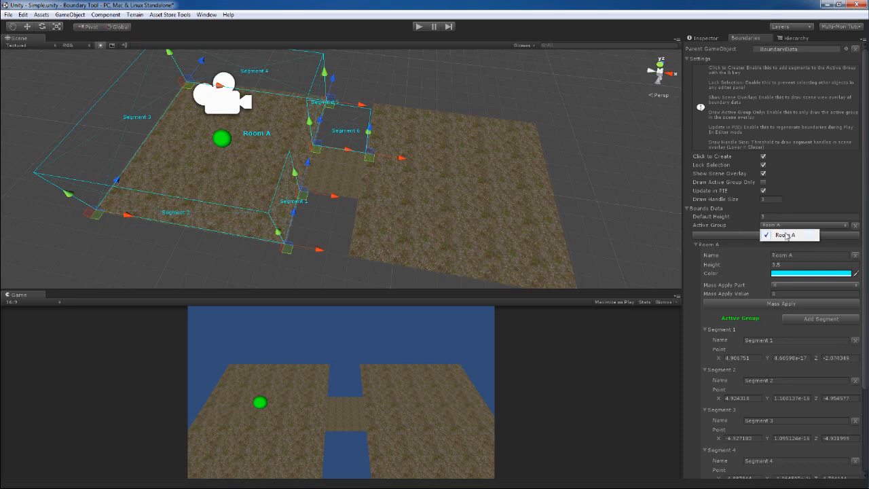
Make Group 2 the active boundary group for new segments.
left_click(788, 235)
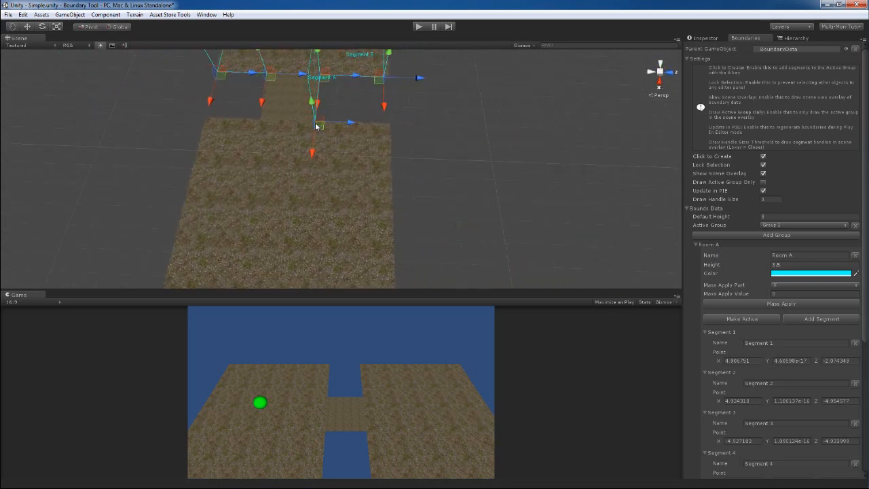
Add a Group 2 boundary point on the right platform and pull back to view both boundary groups.
left_click(316, 125)
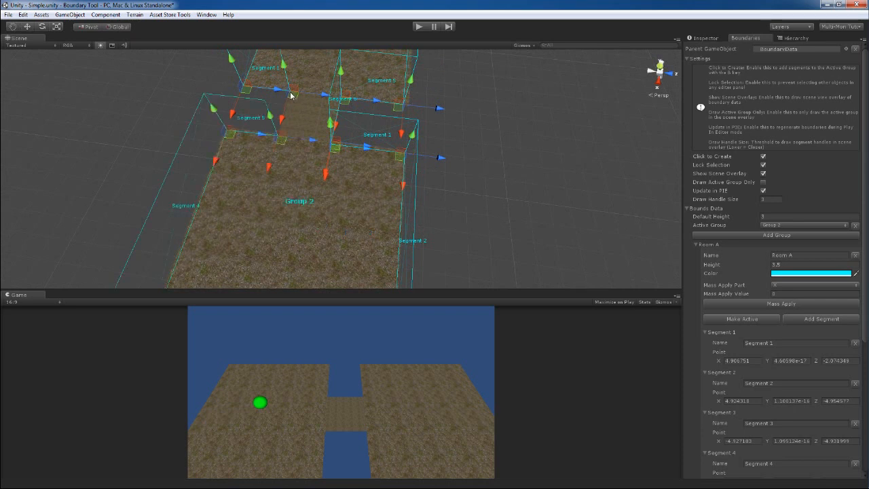
left_click_drag(292, 95, 353, 160)
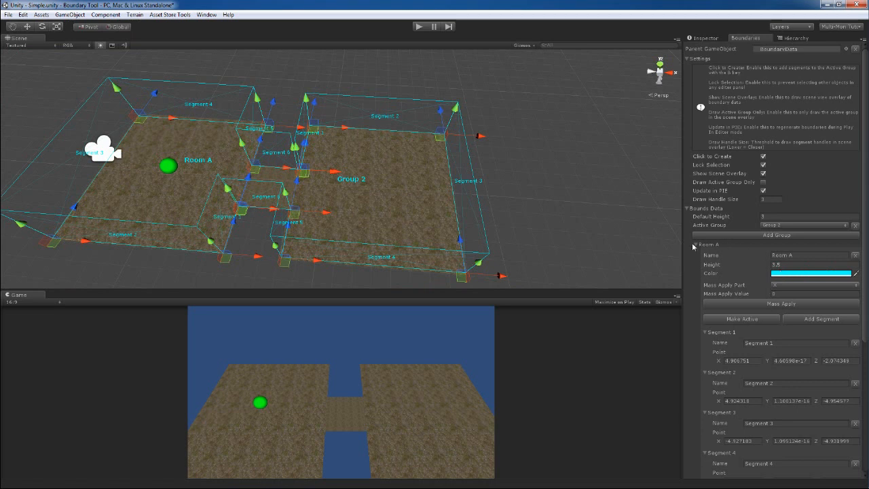
left_click(811, 273)
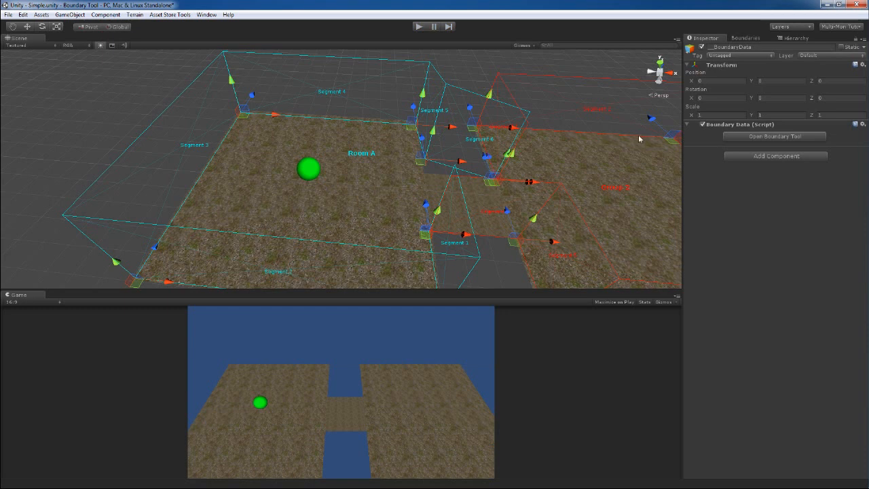
Reopen the Boundaries window from the Boundary Data script component, listing Room A.
left_click(774, 136)
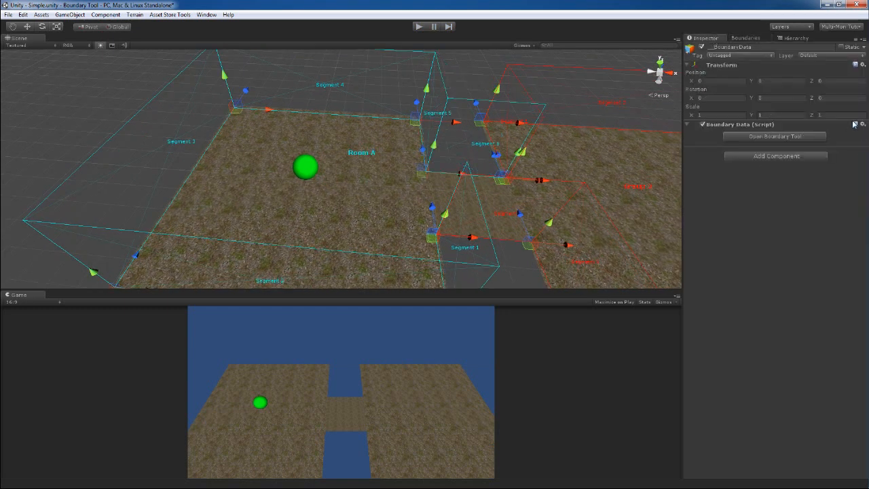
left_click(863, 124)
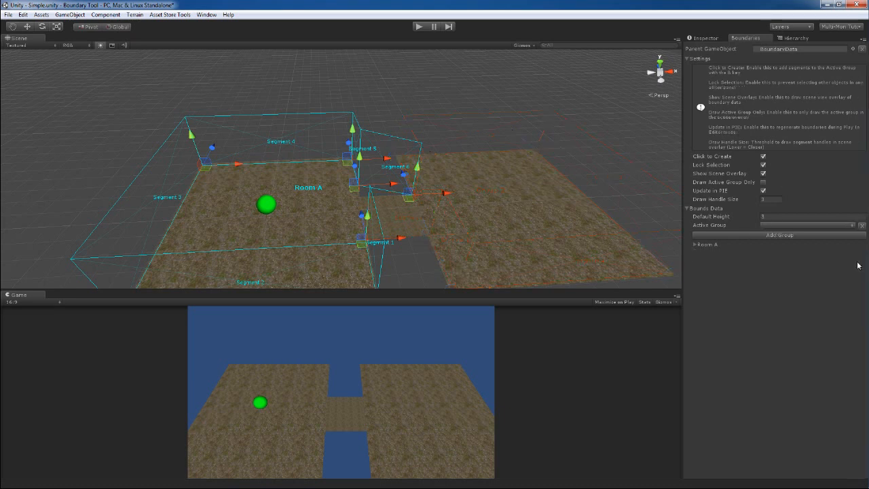
Expand Group 2, reselect the BoundaryData parent and restore both groups in the panel.
left_click(779, 235)
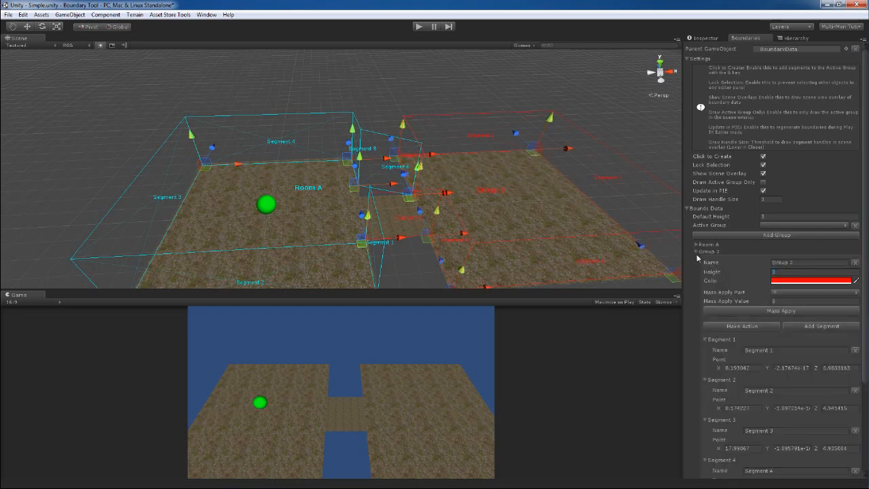
left_click(696, 251)
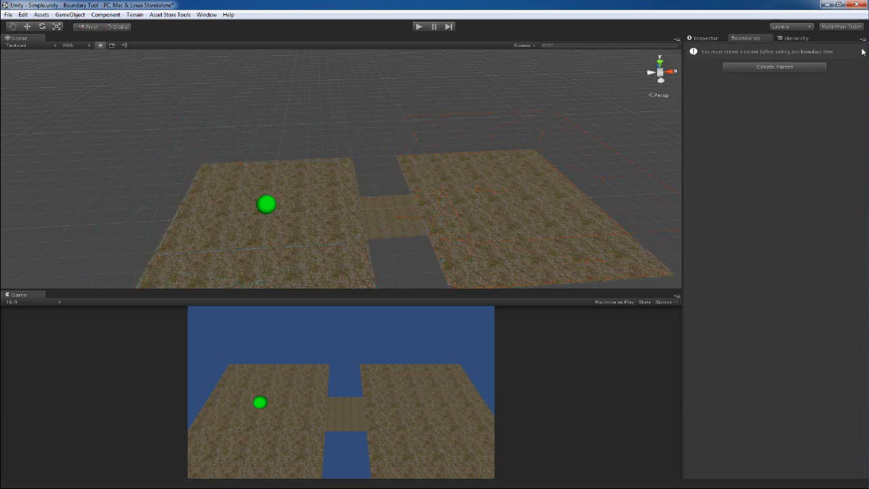
mouse_move(734, 163)
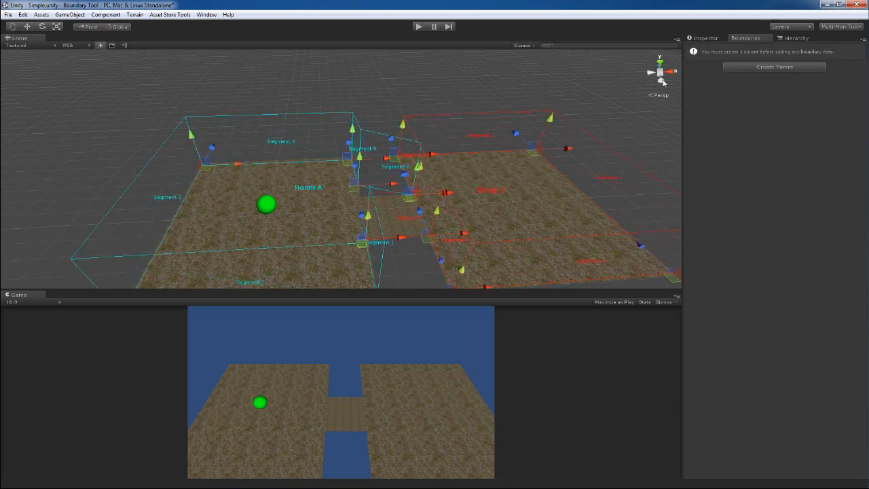
left_click(775, 66)
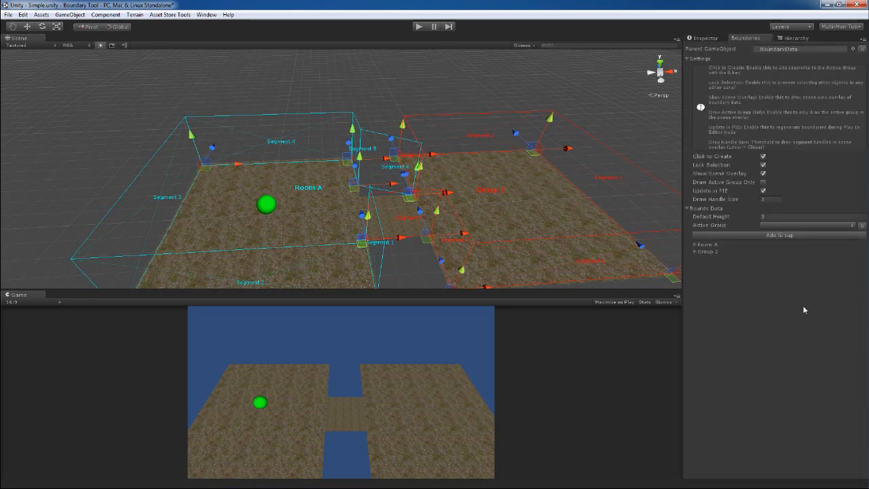